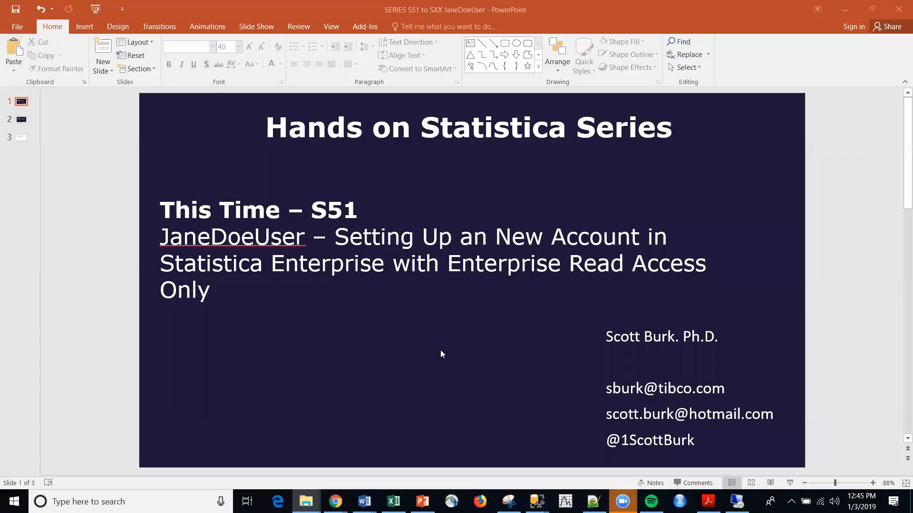
{"action": "mouse_move", "coordinate": [408, 351]}
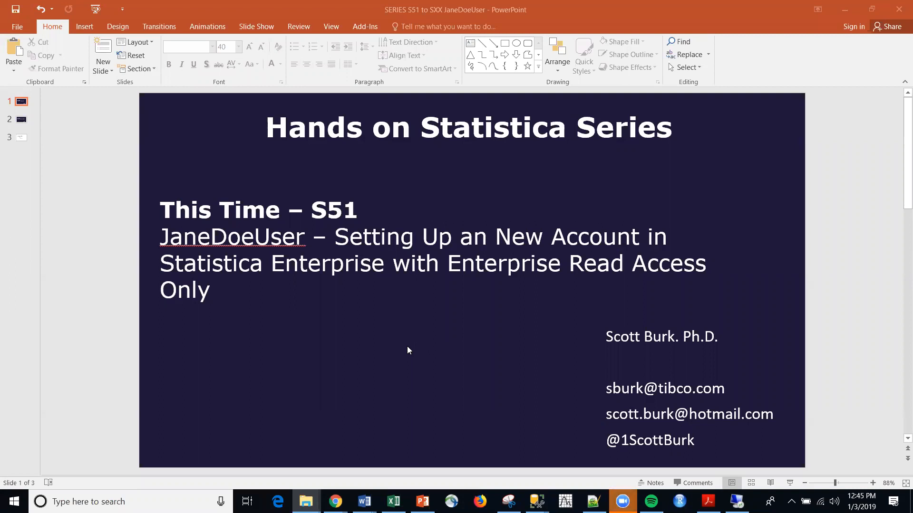
{"action": "mouse_move", "coordinate": [461, 335]}
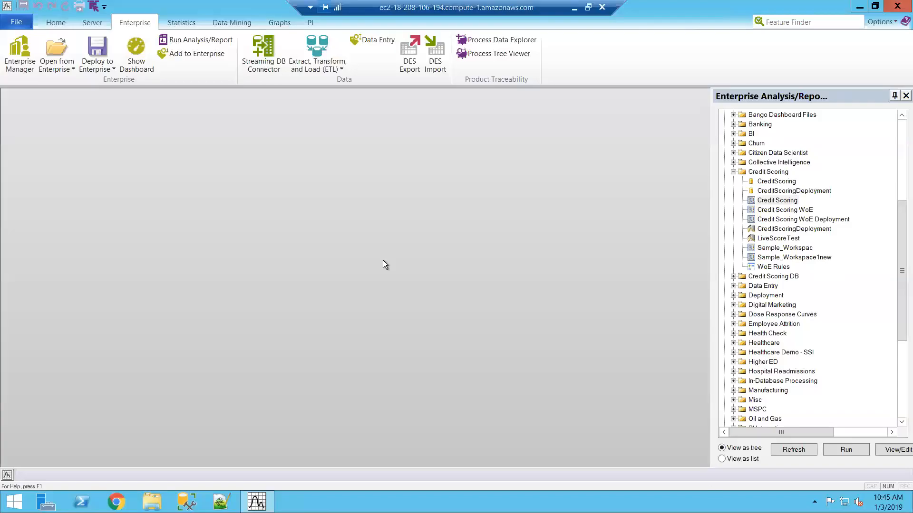
{"action": "mouse_move", "coordinate": [19, 52]}
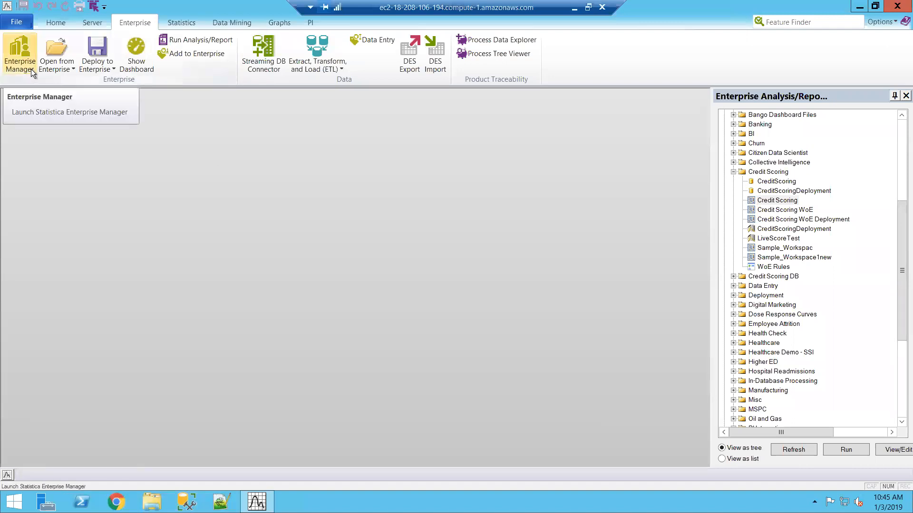
Launch Enterprise Manager, expand User Administration and select Users to list existing accounts.
{"action": "left_click", "coordinate": [19, 53]}
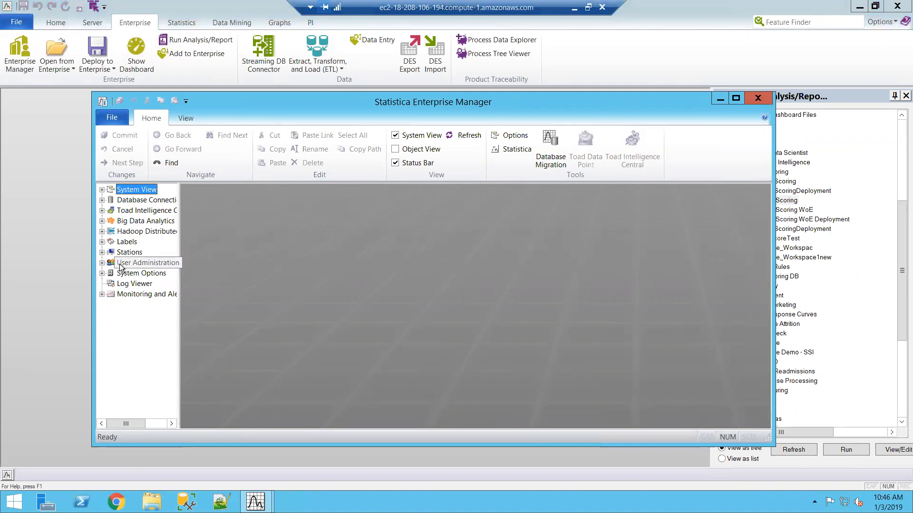
{"action": "left_click", "coordinate": [102, 266]}
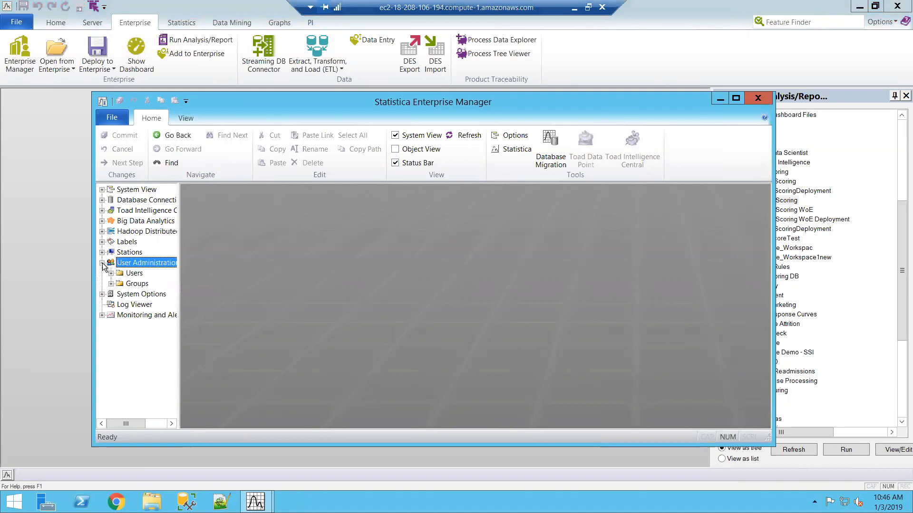
{"action": "left_click", "coordinate": [110, 273]}
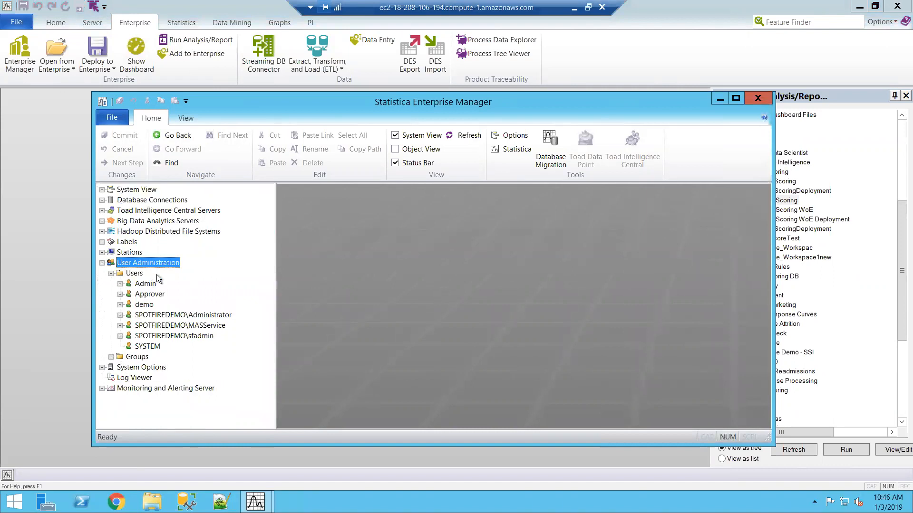
{"action": "left_click", "coordinate": [134, 273]}
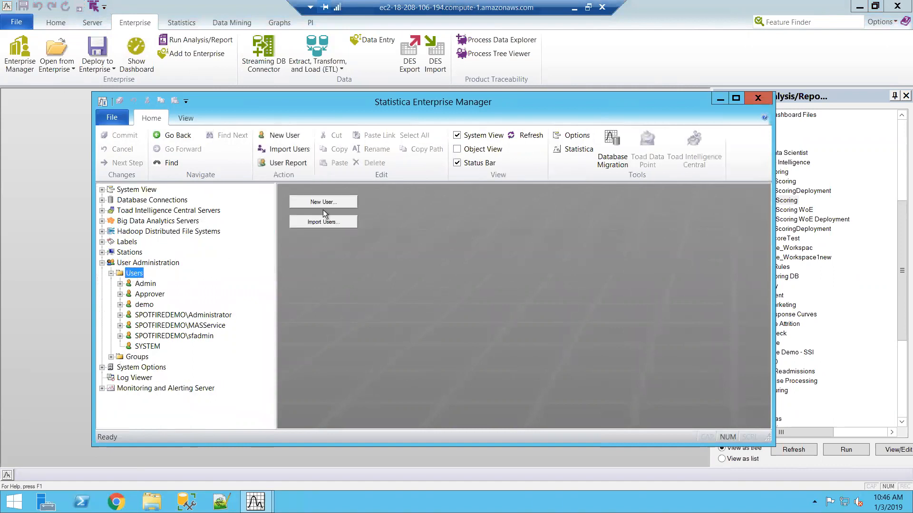
Create a new user named JaneDoeUser with full name Jane Doe.
{"action": "left_click", "coordinate": [323, 202]}
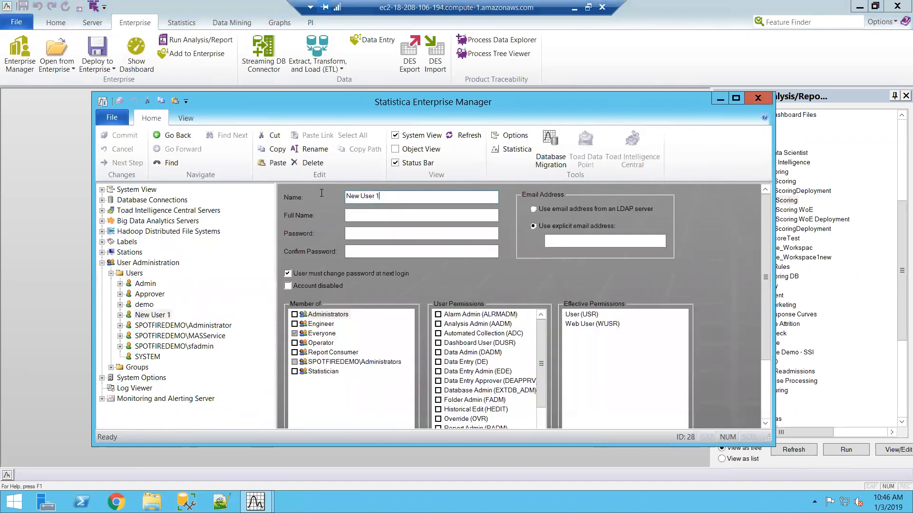
{"action": "type", "text": "J"}
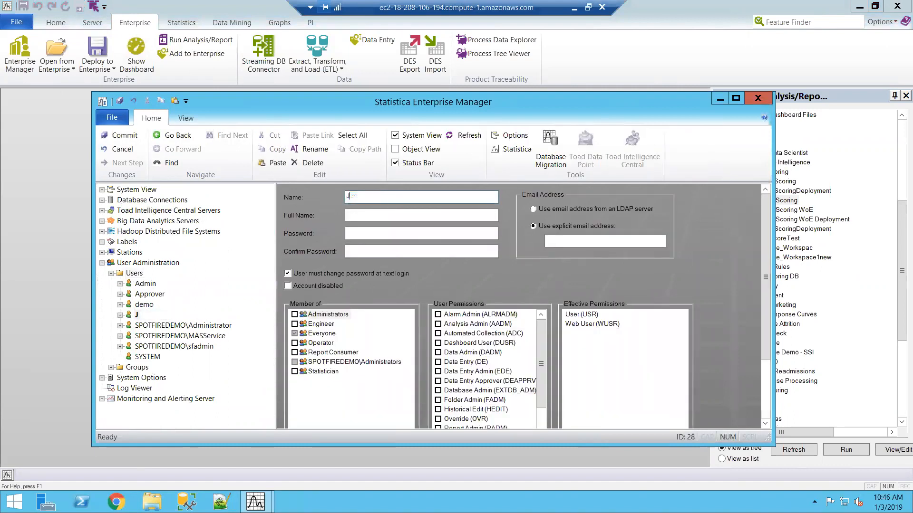
{"action": "type", "text": "JaneDoeUSe"}
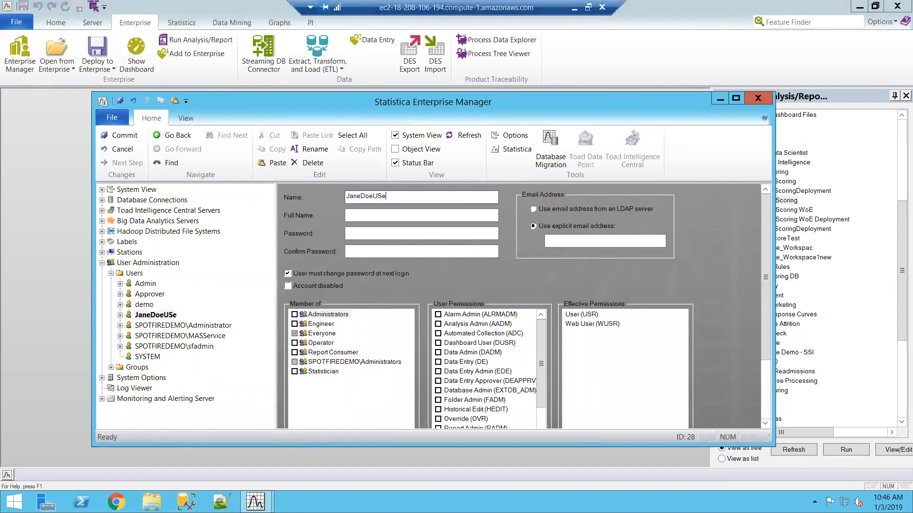
{"action": "key", "text": "BackSpace"}
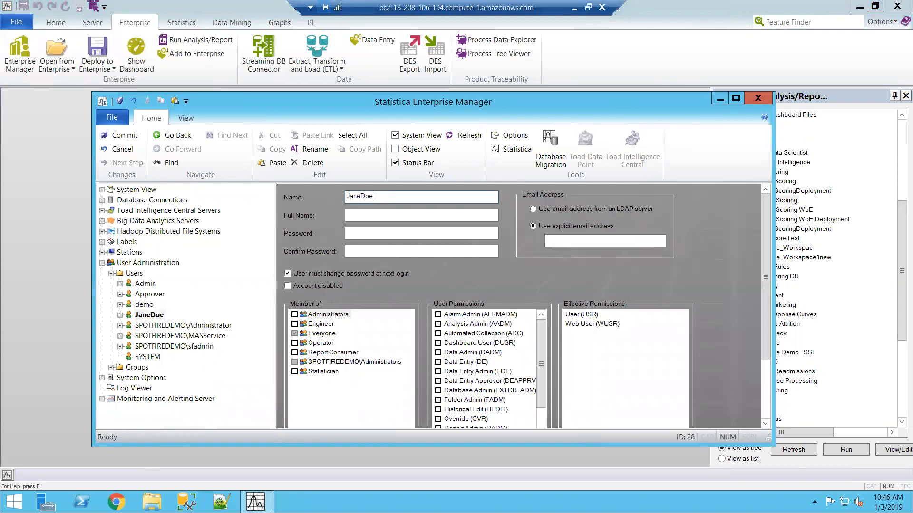
{"action": "type", "text": "User"}
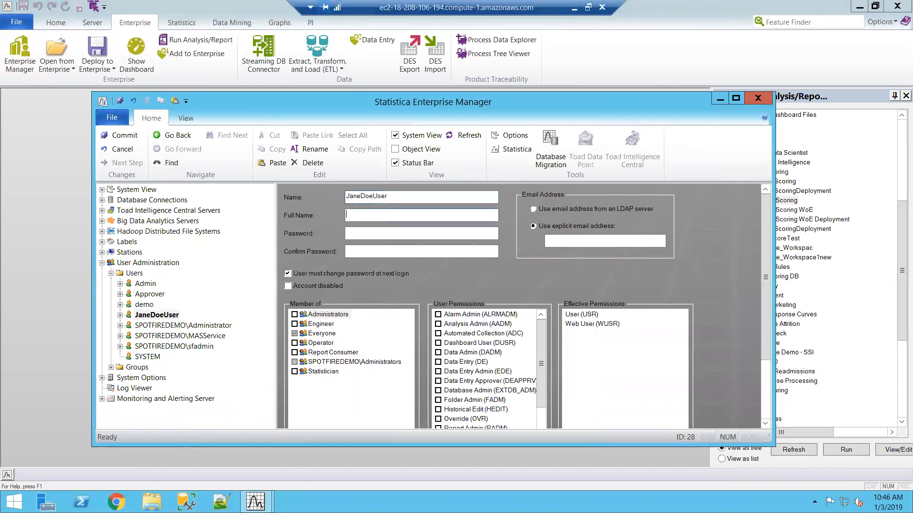
{"action": "type", "text": "Jane"}
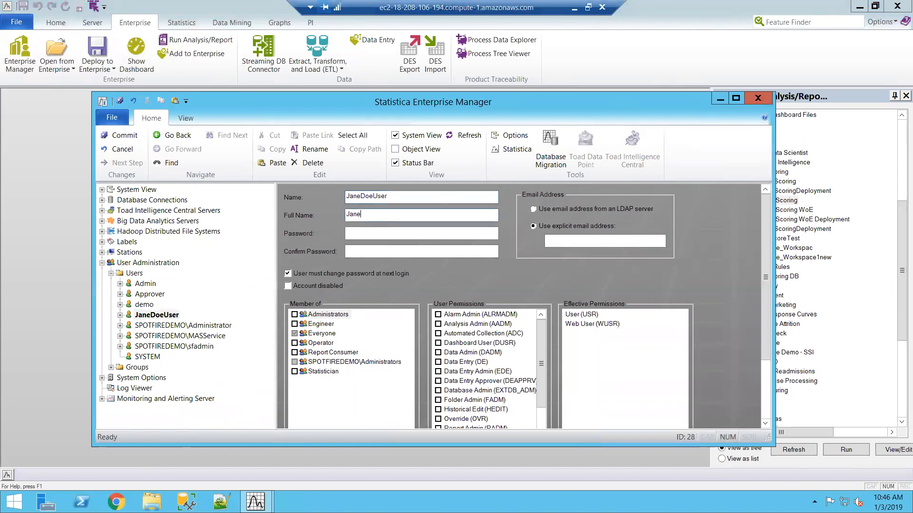
{"action": "type", "text": "Doe"}
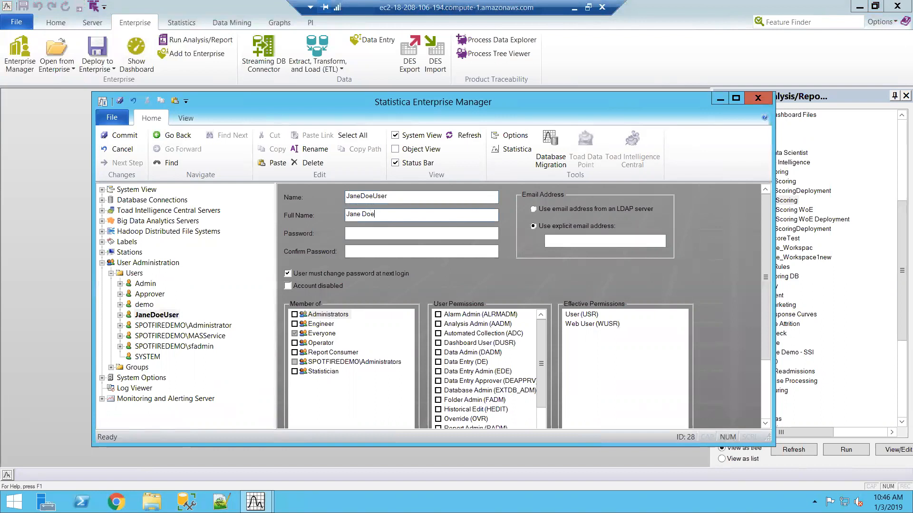
Enter the new user's password and confirm it.
{"action": "type", "text": "••"}
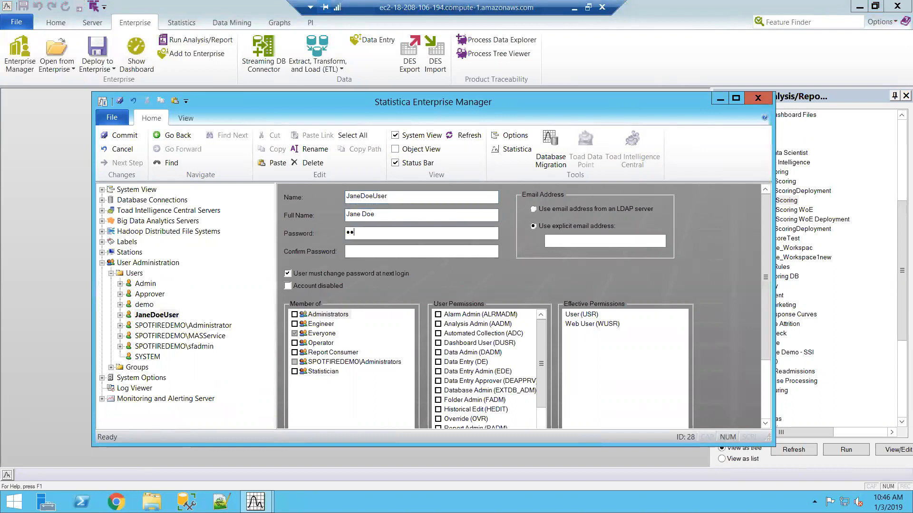
{"action": "type", "text": "••••"}
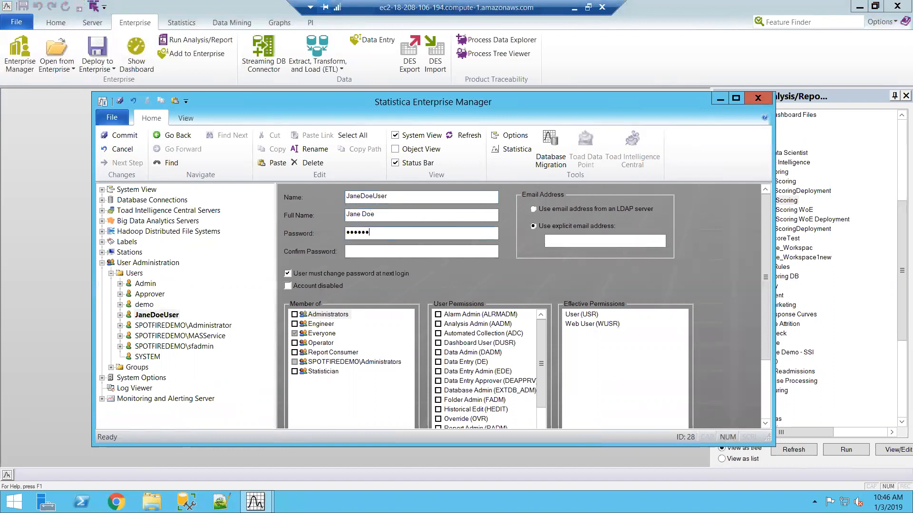
{"action": "left_click", "coordinate": [420, 251]}
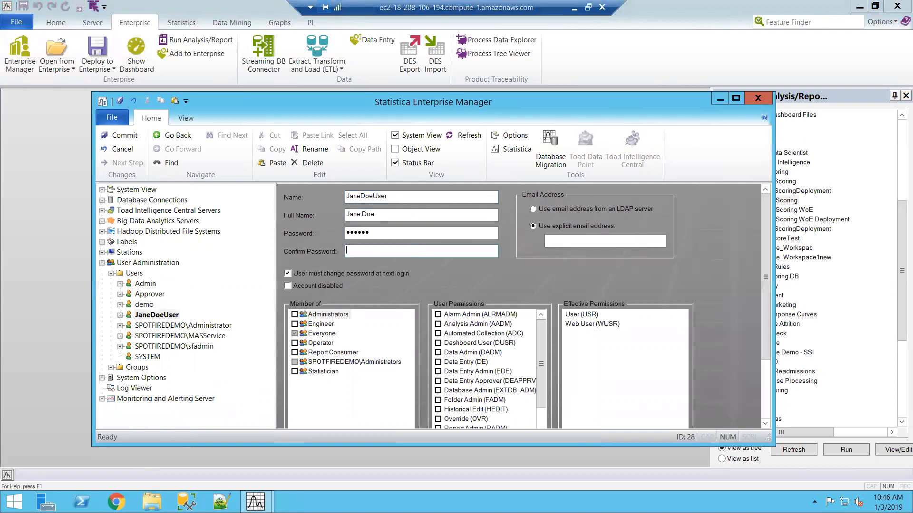
{"action": "type", "text": "••••••"}
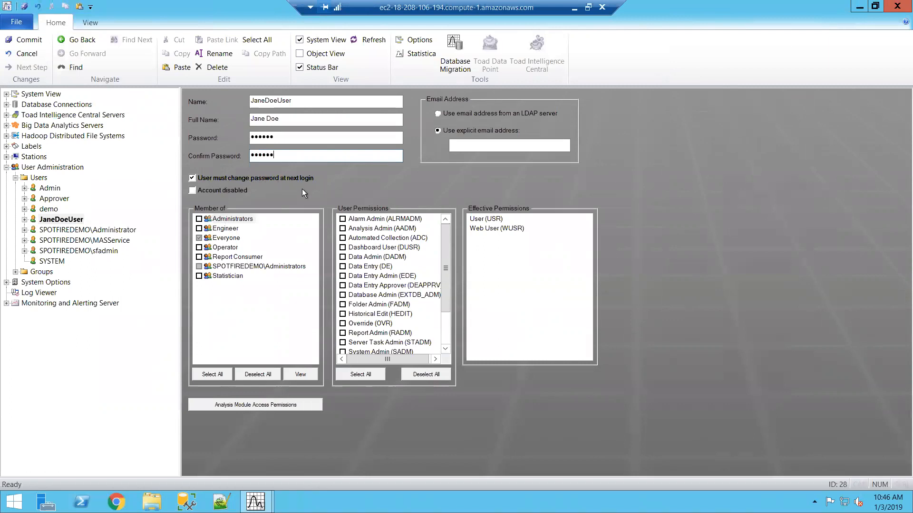
{"action": "mouse_move", "coordinate": [284, 202]}
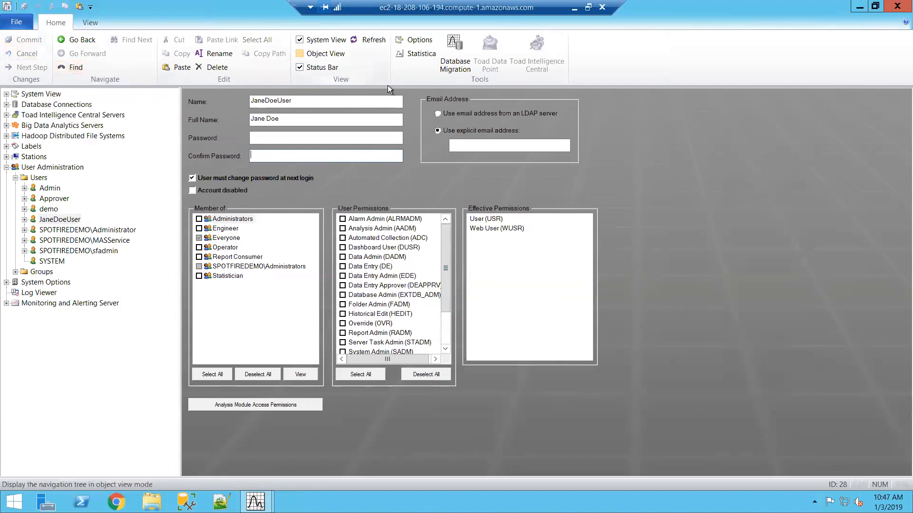
Commit the new JaneDoeUser account from the Enterprise Manager ribbon.
{"action": "left_click", "coordinate": [300, 54]}
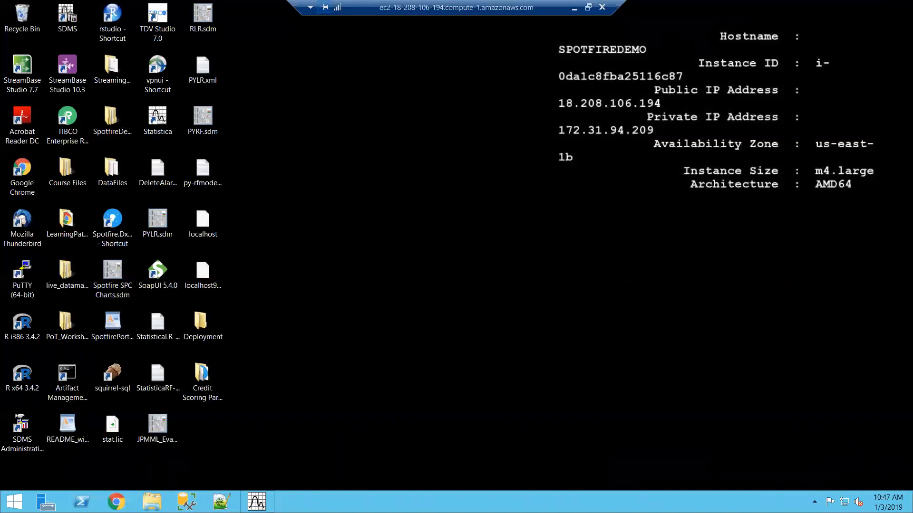
{"action": "mouse_move", "coordinate": [256, 502]}
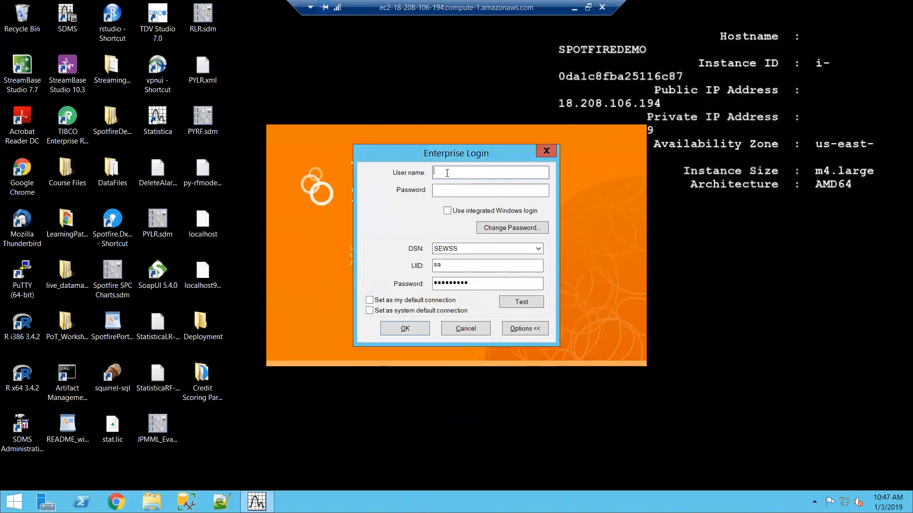
Log in as JaneDoeUser, replacing the expired password with a new one at the prompt.
{"action": "type", "text": "JaneDoeUser"}
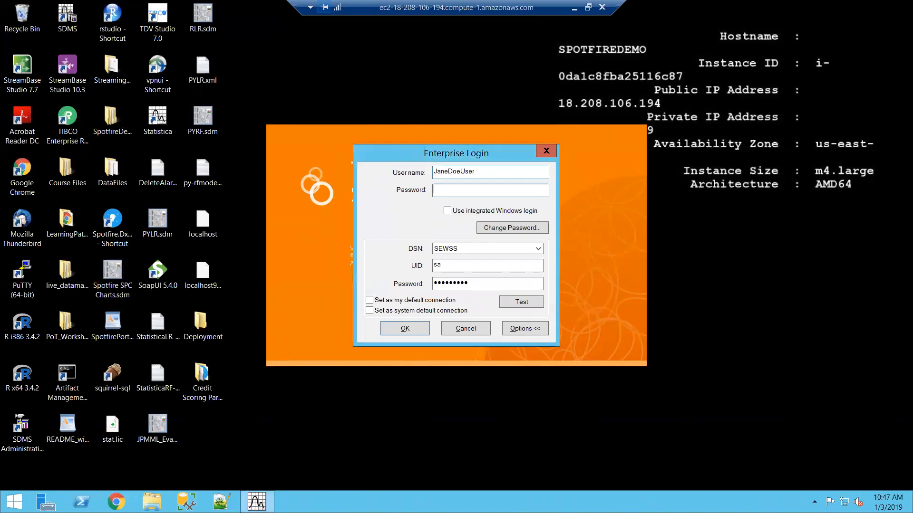
{"action": "type", "text": "••••••"}
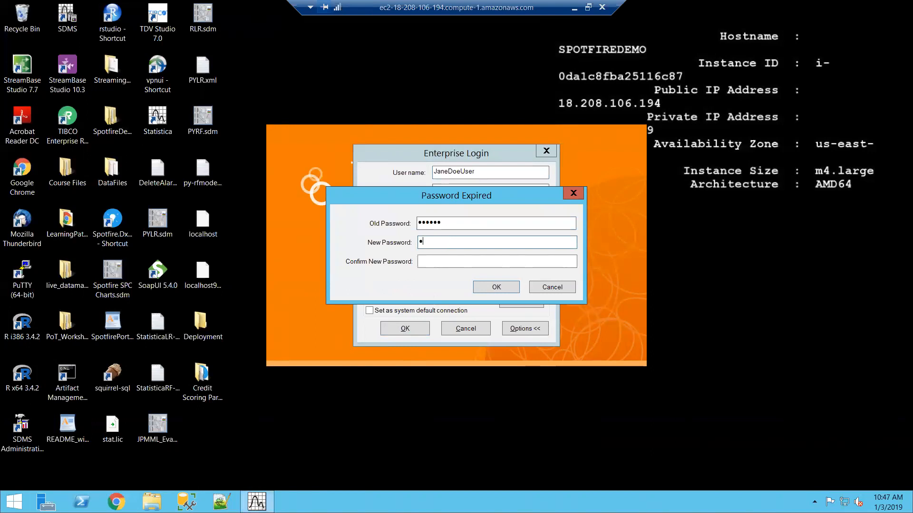
{"action": "type", "text": "••••••"}
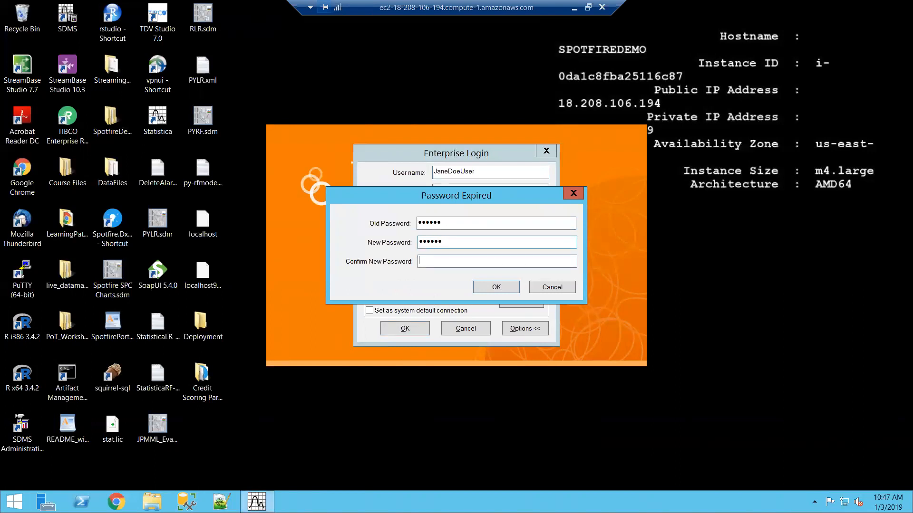
{"action": "type", "text": "••••••"}
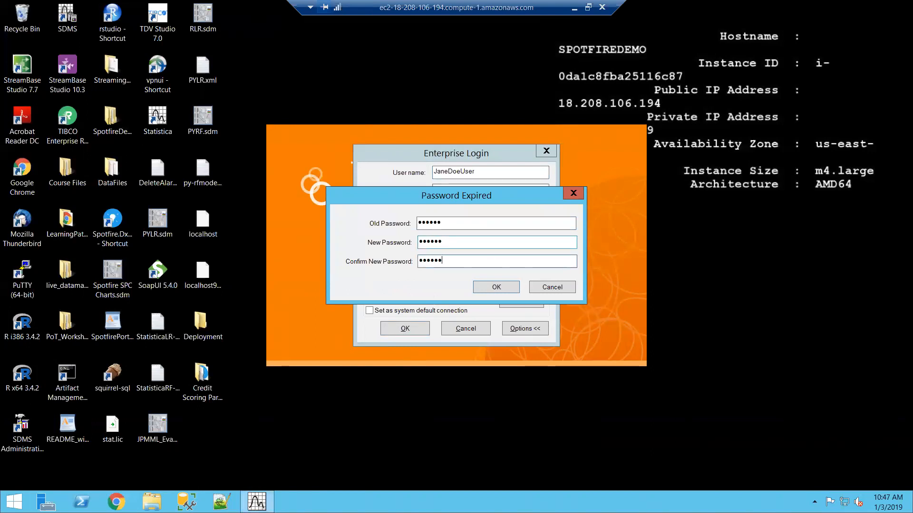
{"action": "left_click", "coordinate": [494, 287]}
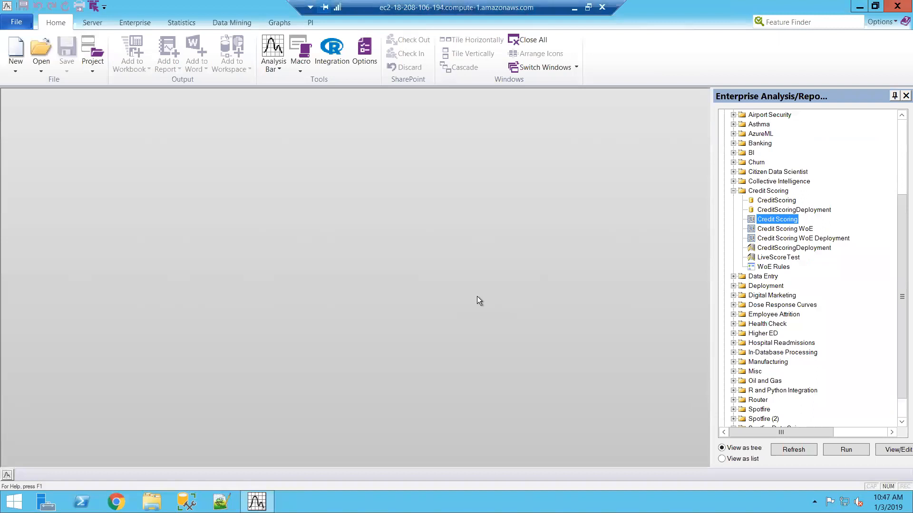
Return to Home and open the Credit Scoring workspace via View/Edit.
{"action": "left_click", "coordinate": [134, 22]}
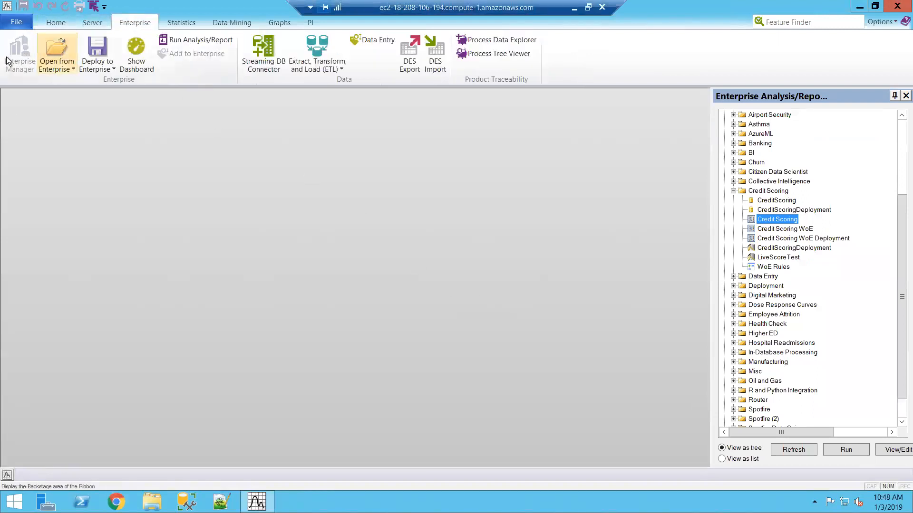
{"action": "left_click", "coordinate": [55, 22]}
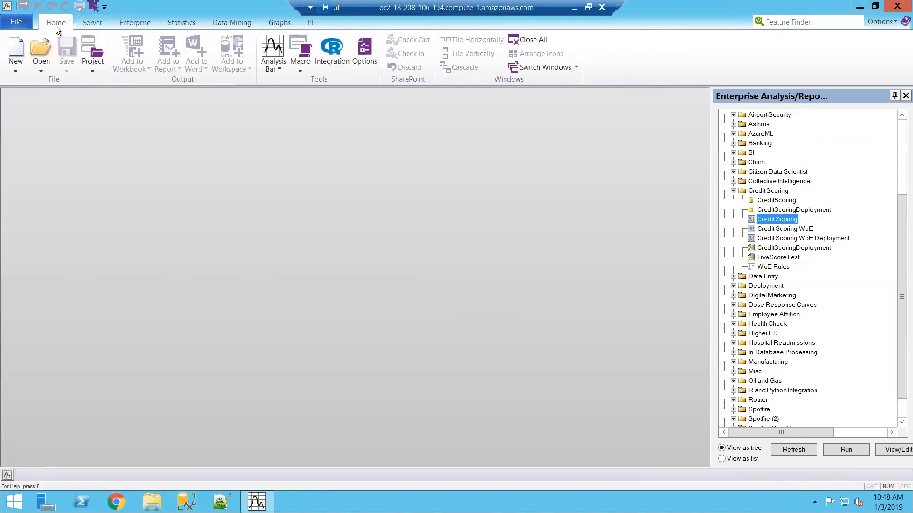
{"action": "mouse_move", "coordinate": [779, 155]}
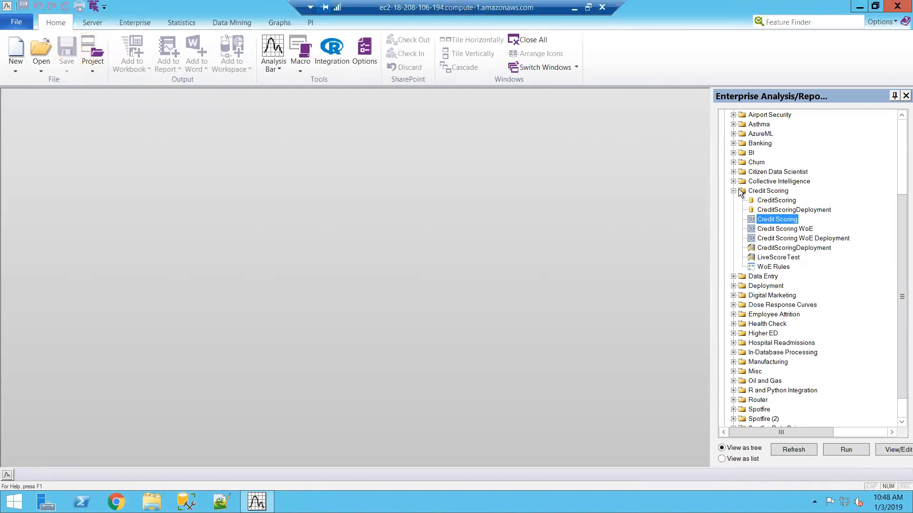
{"action": "mouse_move", "coordinate": [790, 437]}
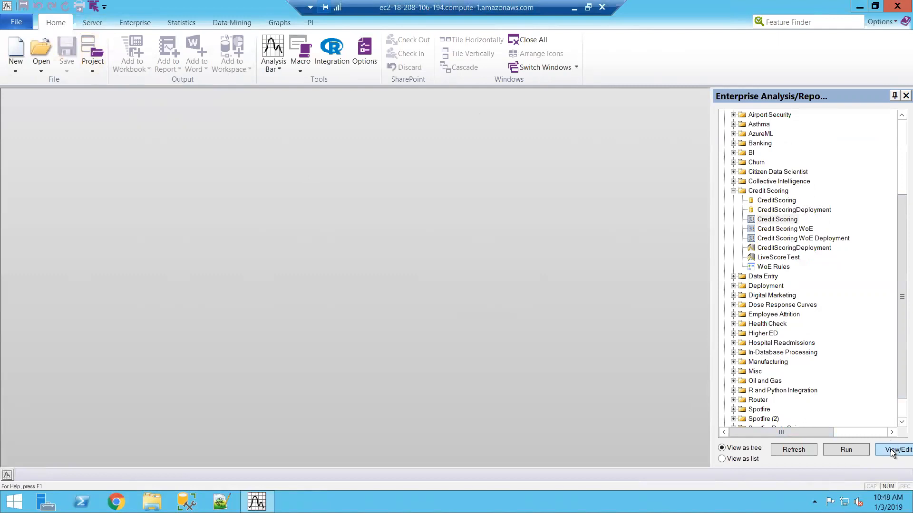
{"action": "left_click", "coordinate": [896, 450]}
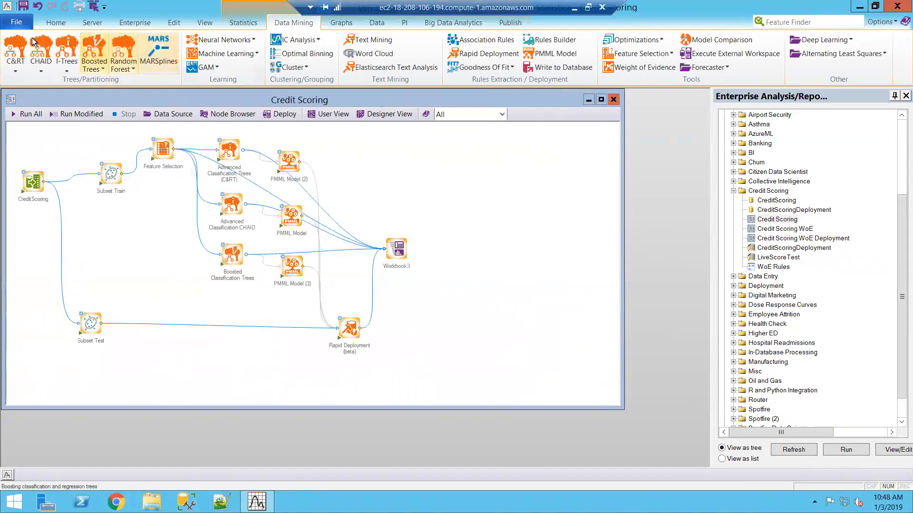
{"action": "left_click", "coordinate": [23, 6]}
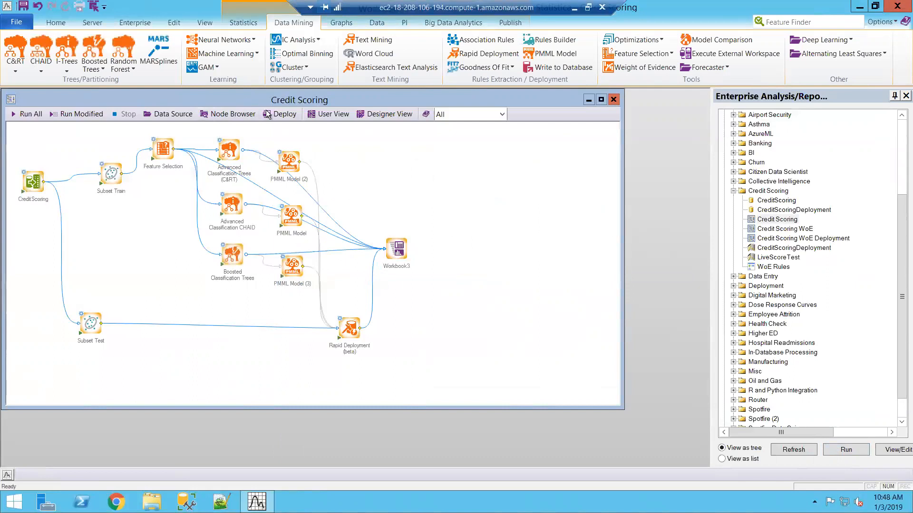
{"action": "left_click", "coordinate": [281, 113]}
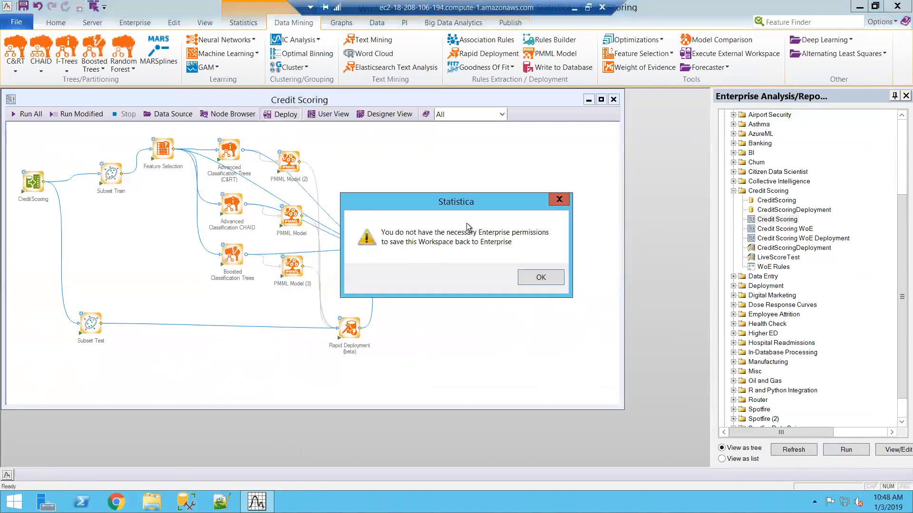
{"action": "mouse_move", "coordinate": [521, 245]}
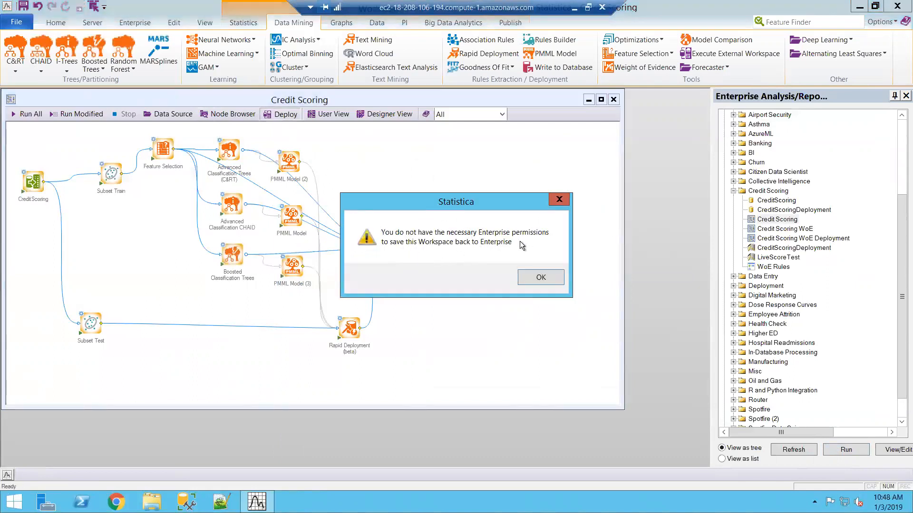
{"action": "mouse_move", "coordinate": [472, 265]}
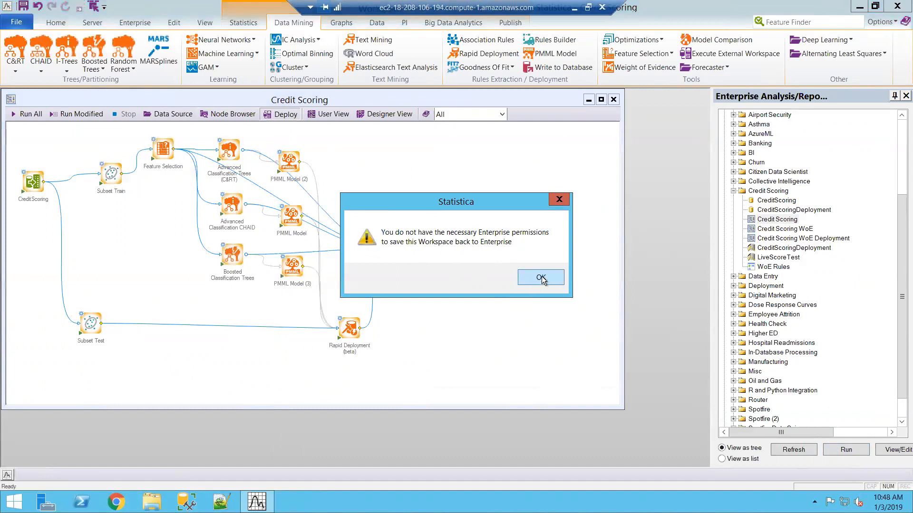
{"action": "left_click", "coordinate": [540, 278]}
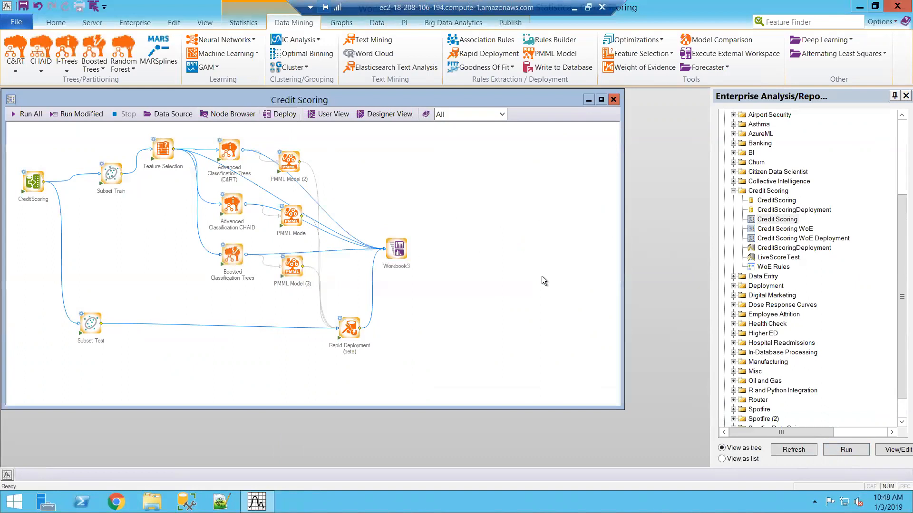
{"action": "mouse_move", "coordinate": [526, 183]}
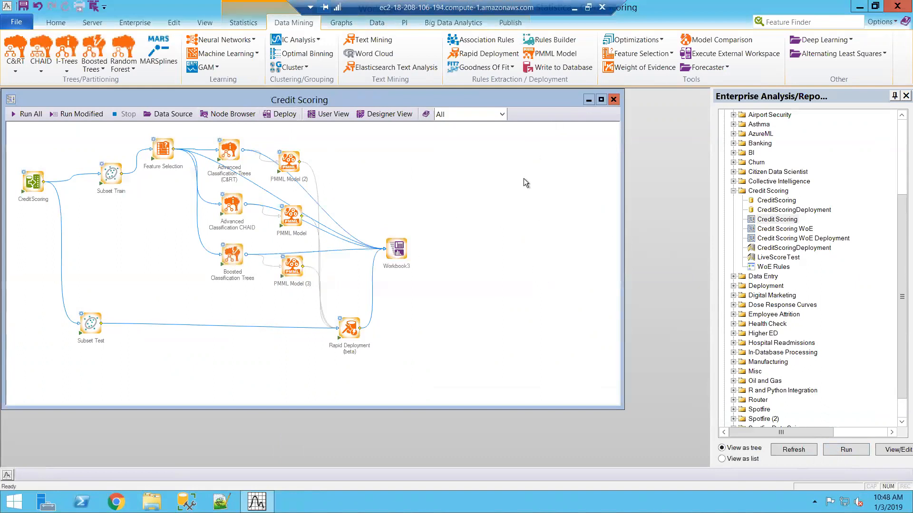
{"action": "mouse_move", "coordinate": [436, 245]}
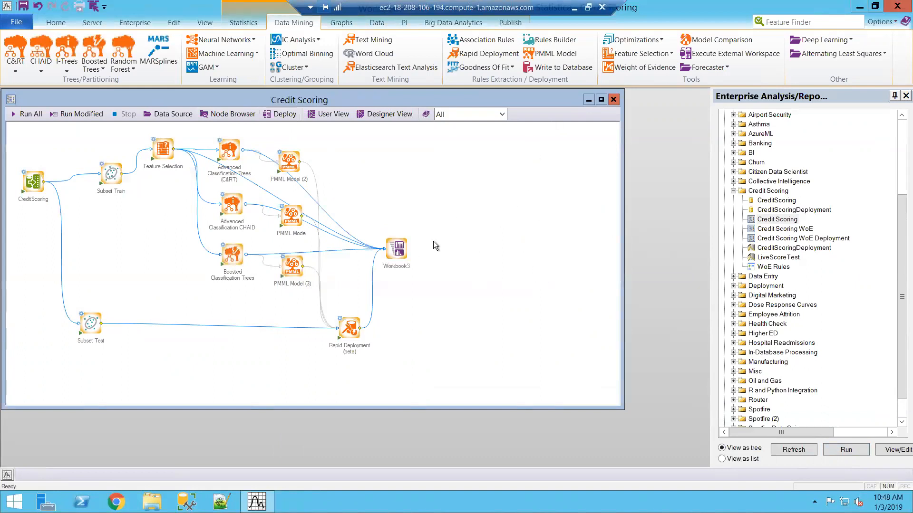
{"action": "mouse_move", "coordinate": [441, 247]}
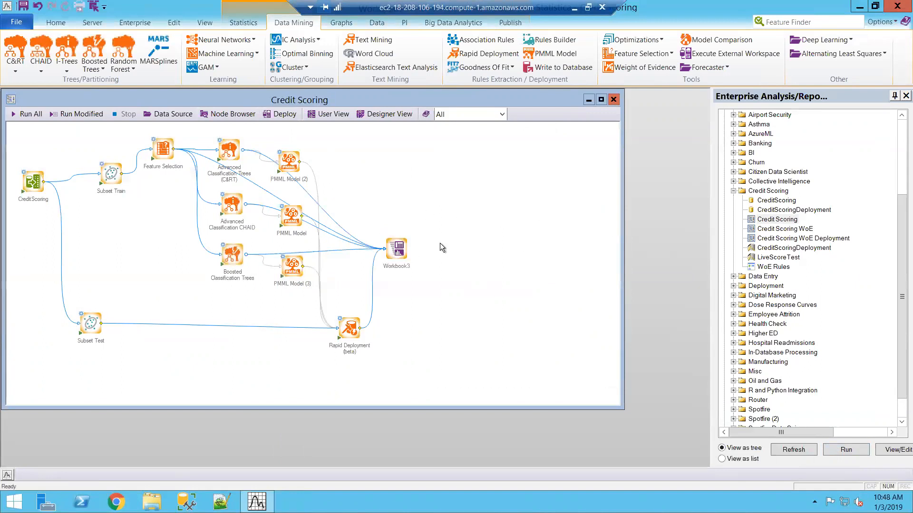
{"action": "mouse_move", "coordinate": [657, 482]}
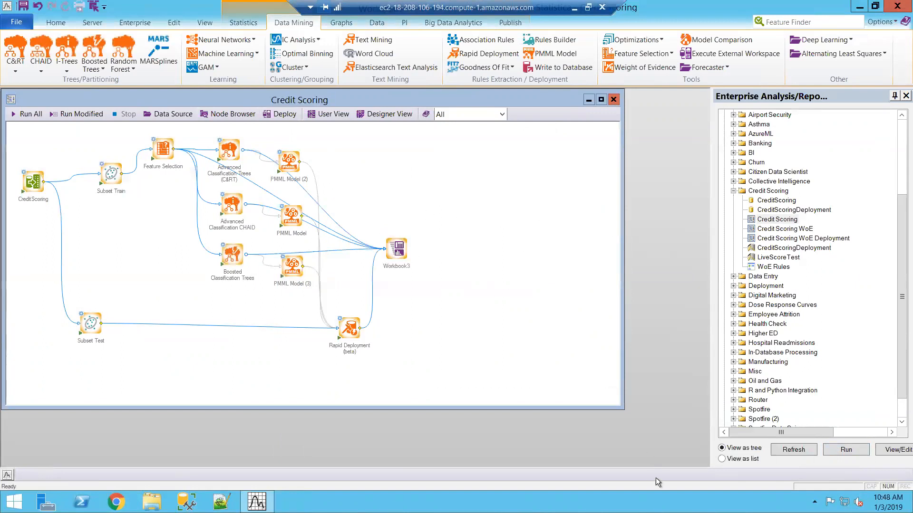
{"action": "mouse_move", "coordinate": [650, 484]}
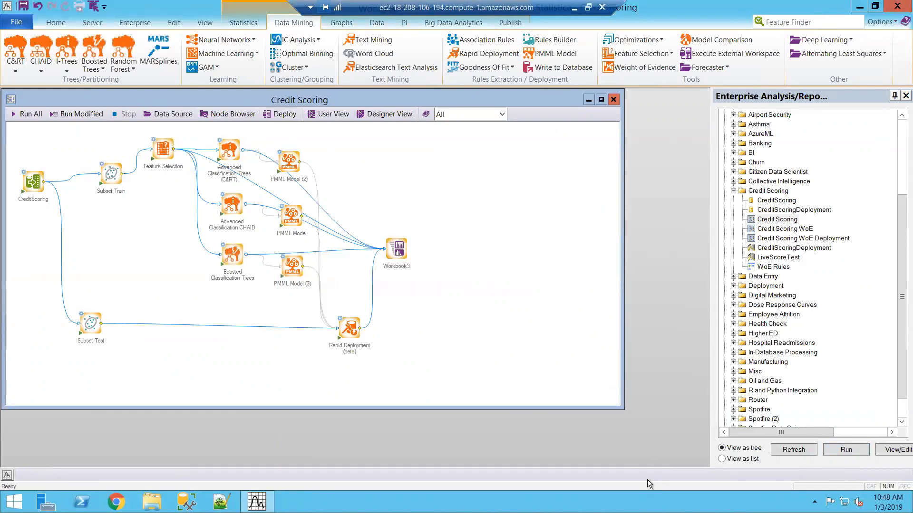